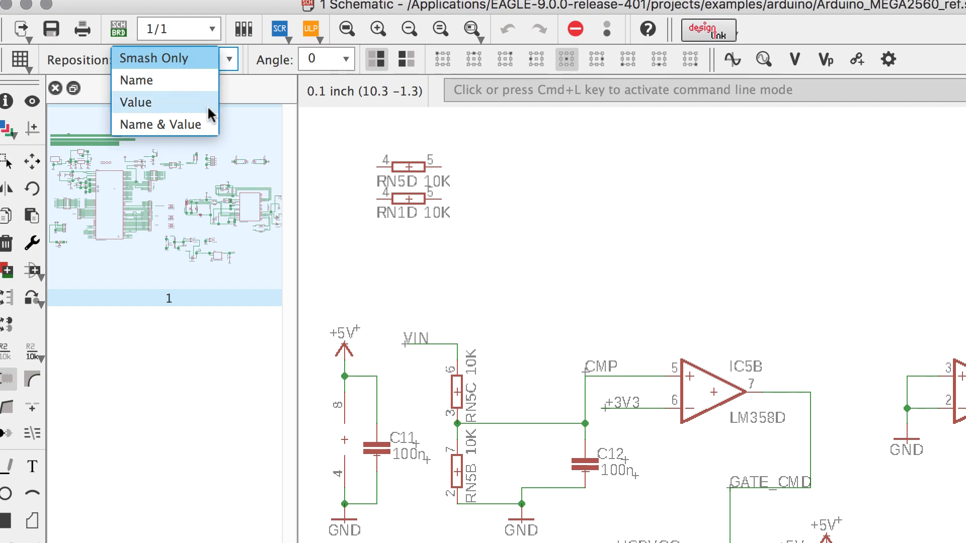
pyautogui.moveTo(162, 124)
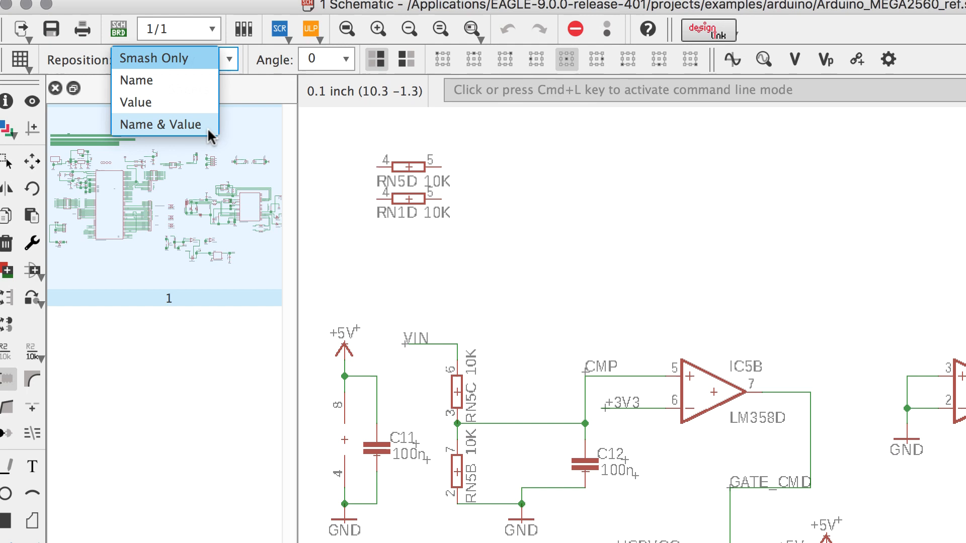
# Set the Smash tool's Reposition option to Name & Value.
pyautogui.click(160, 124)
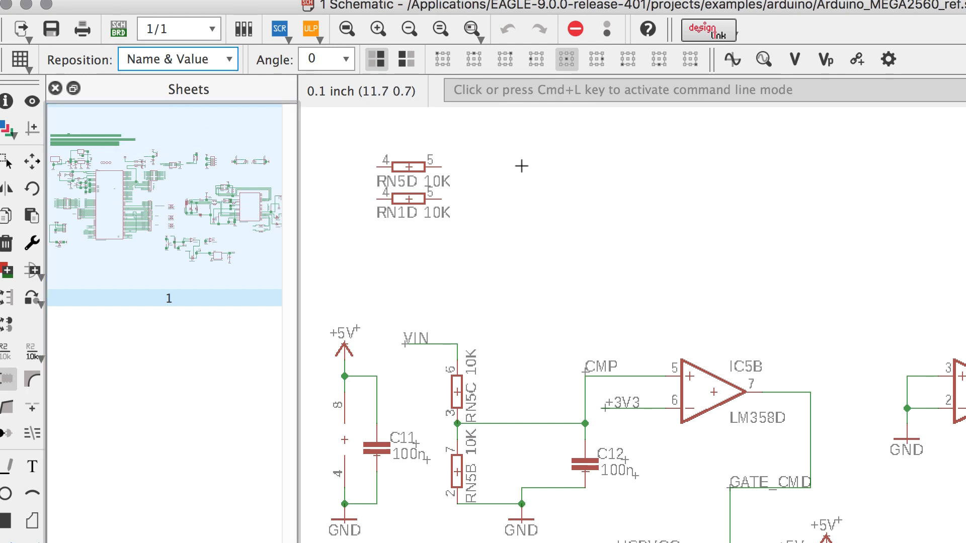